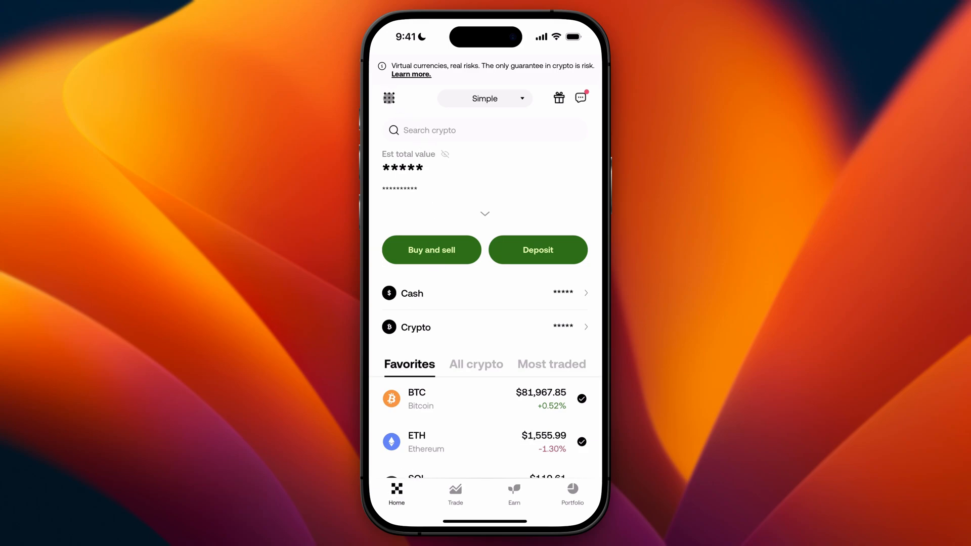
From the OKX home menu, choose Withdraw under Manage assets to list withdrawable coins.
click(389, 97)
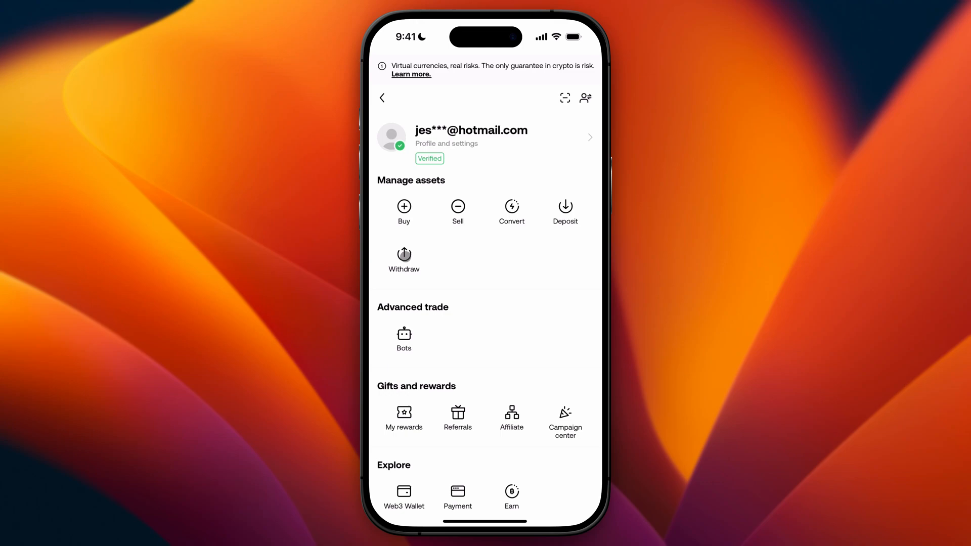
click(403, 254)
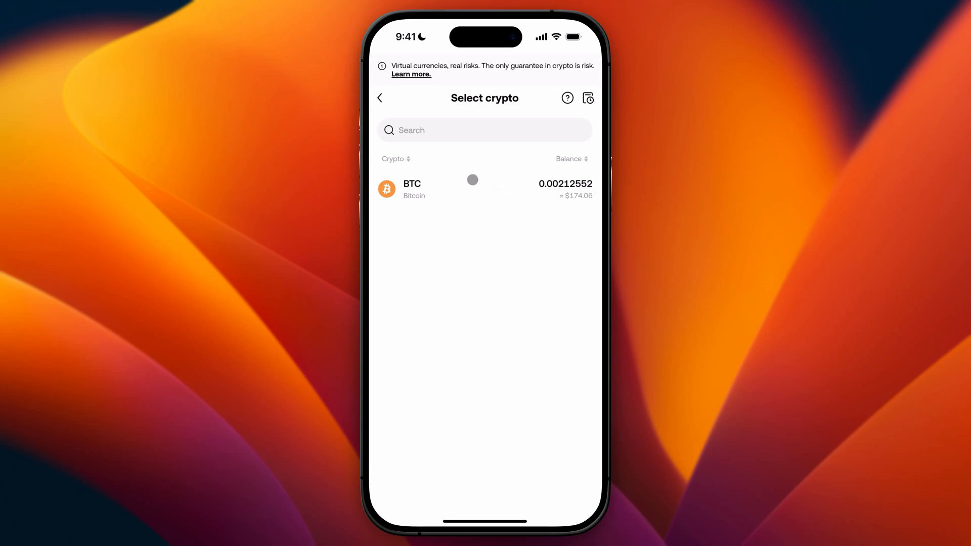
Select BTC from the Select crypto list to withdraw.
click(484, 188)
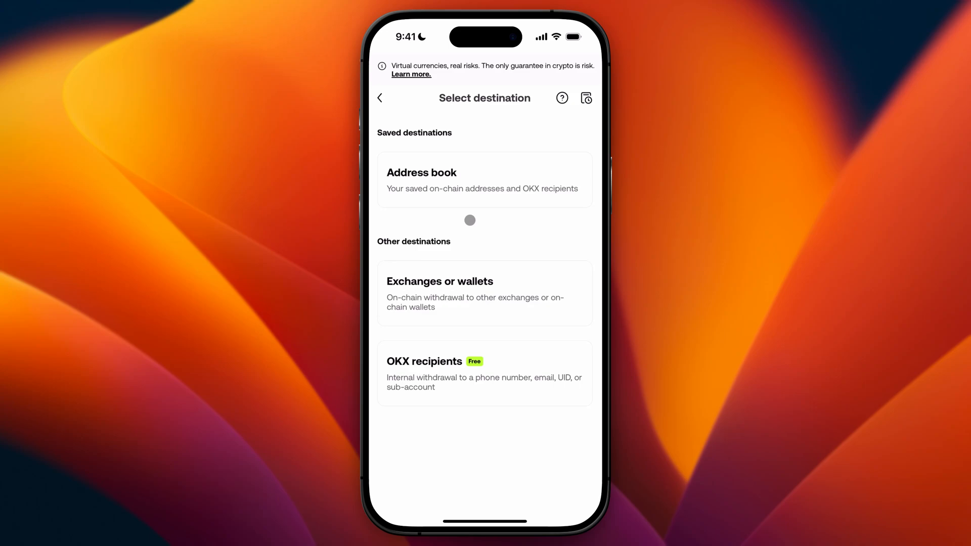
mouse_move(466, 260)
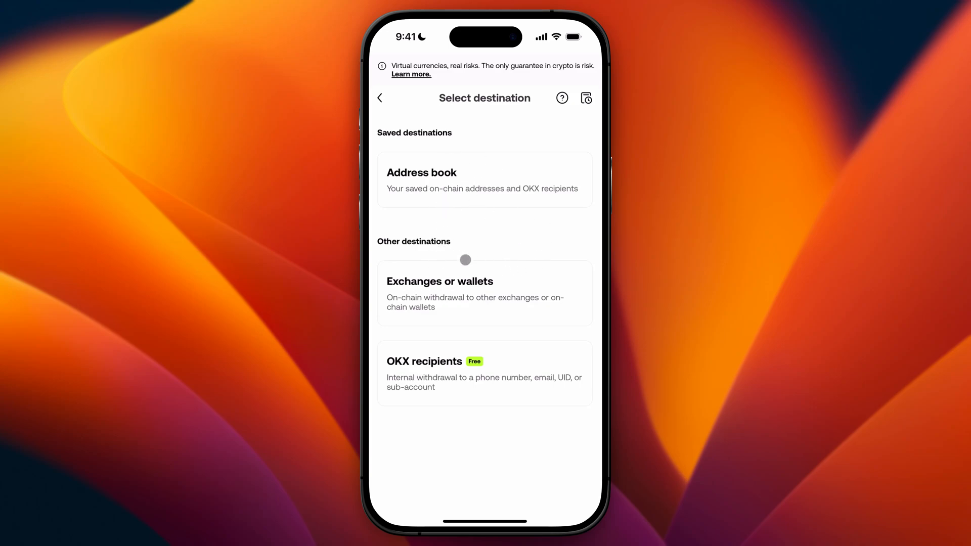
mouse_move(430, 209)
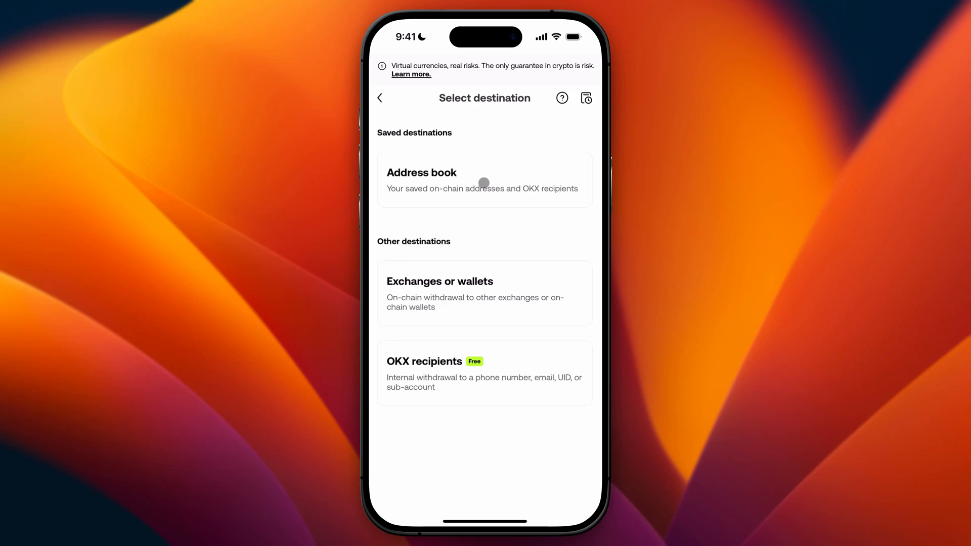
mouse_move(468, 173)
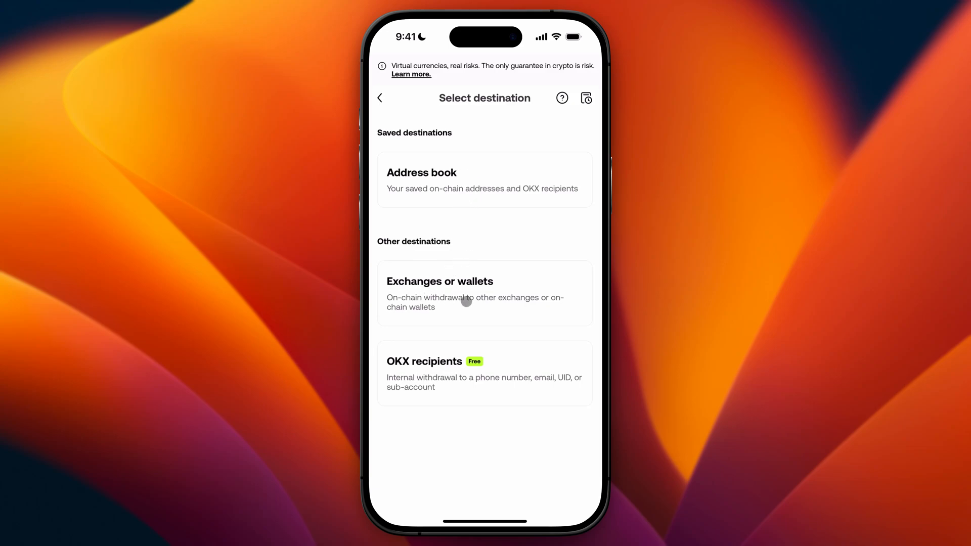
mouse_move(429, 374)
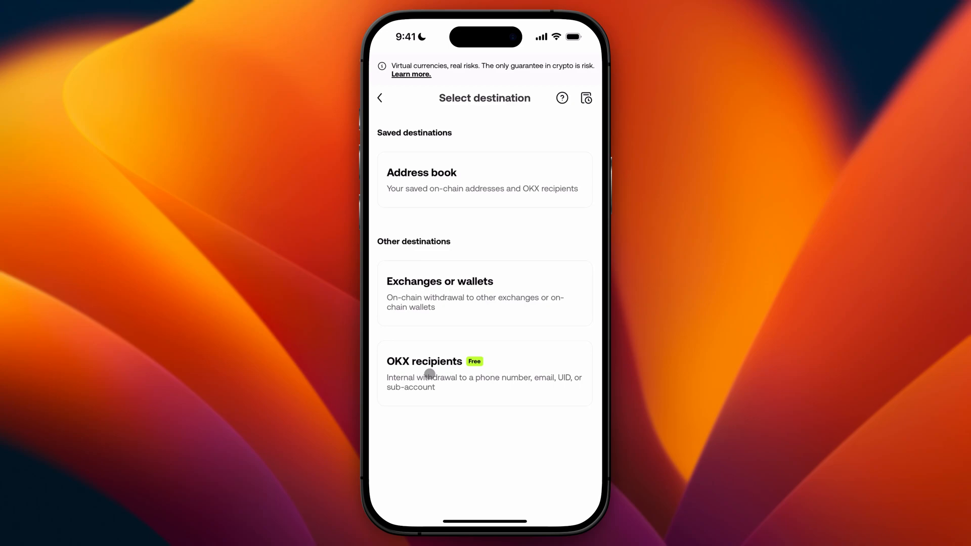
mouse_move(458, 293)
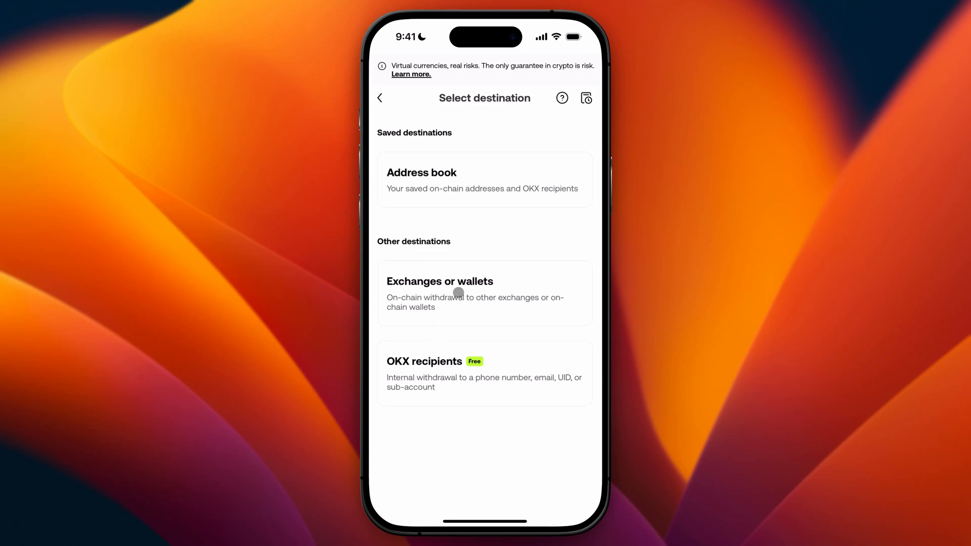
mouse_move(471, 288)
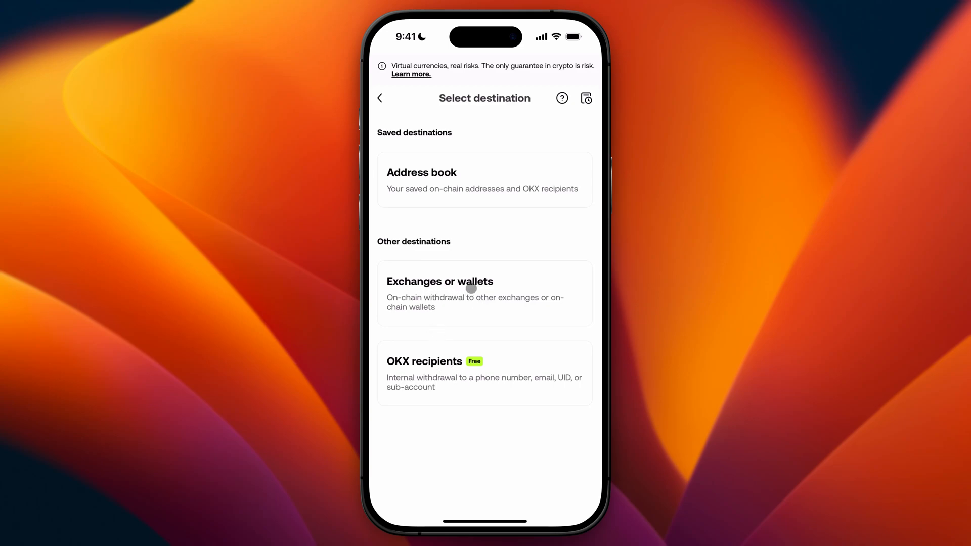
Choose Exchanges or wallets and slide past the Bitcoin-network withdrawal reminder.
click(484, 293)
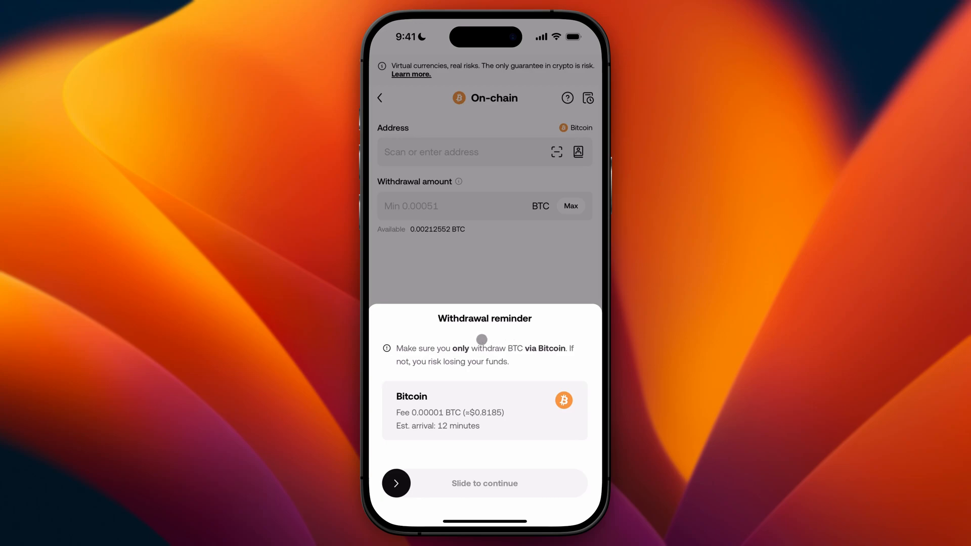
mouse_move(489, 168)
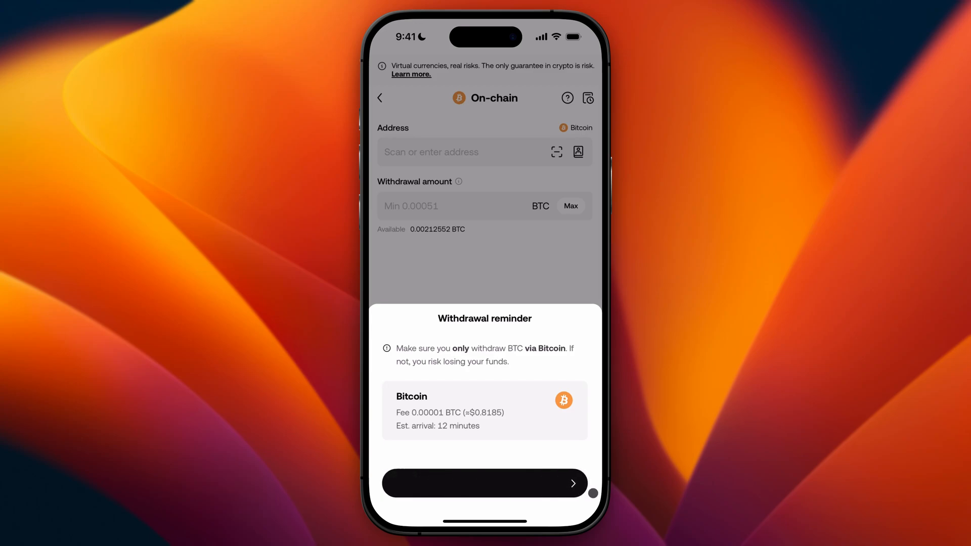
click(485, 483)
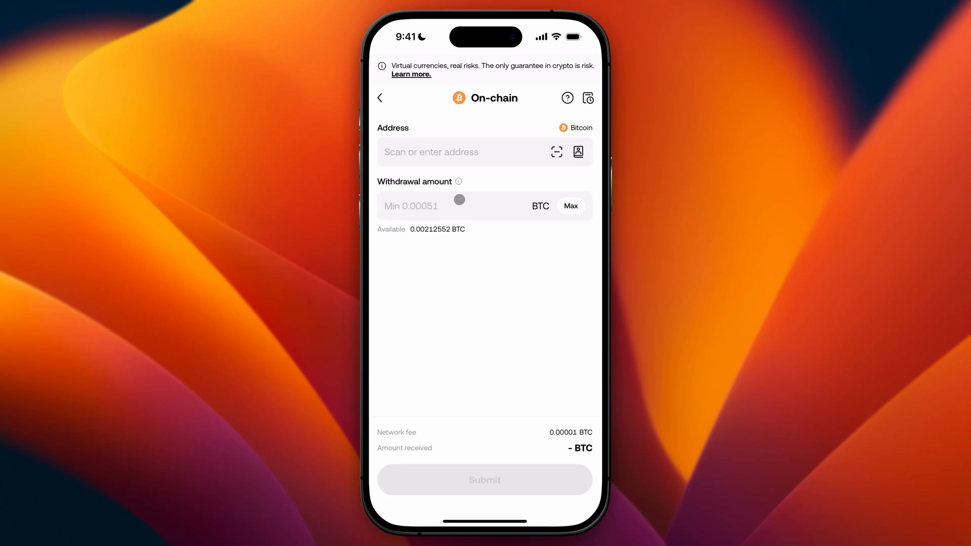
mouse_move(503, 234)
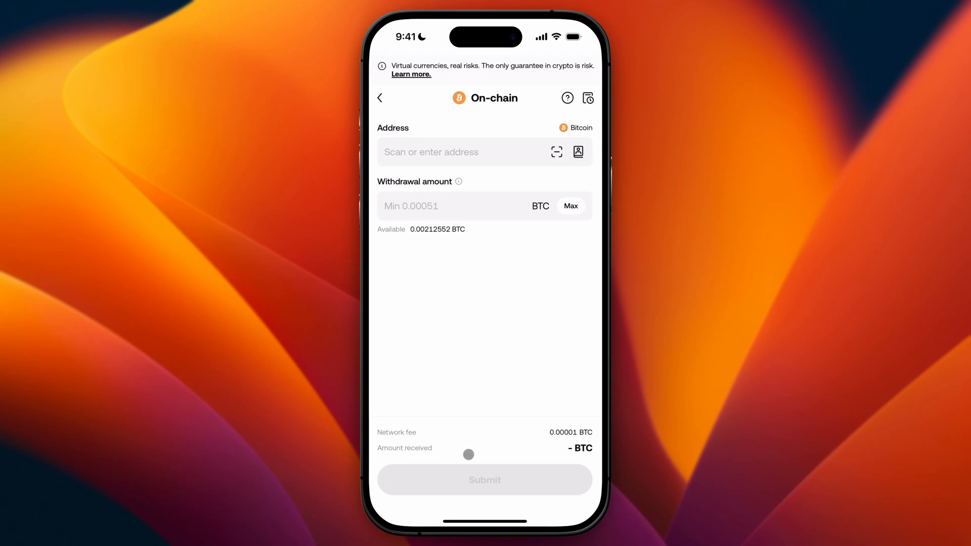
In Phantom's Receive screen, copy the Bitcoin Taproot address.
click(380, 97)
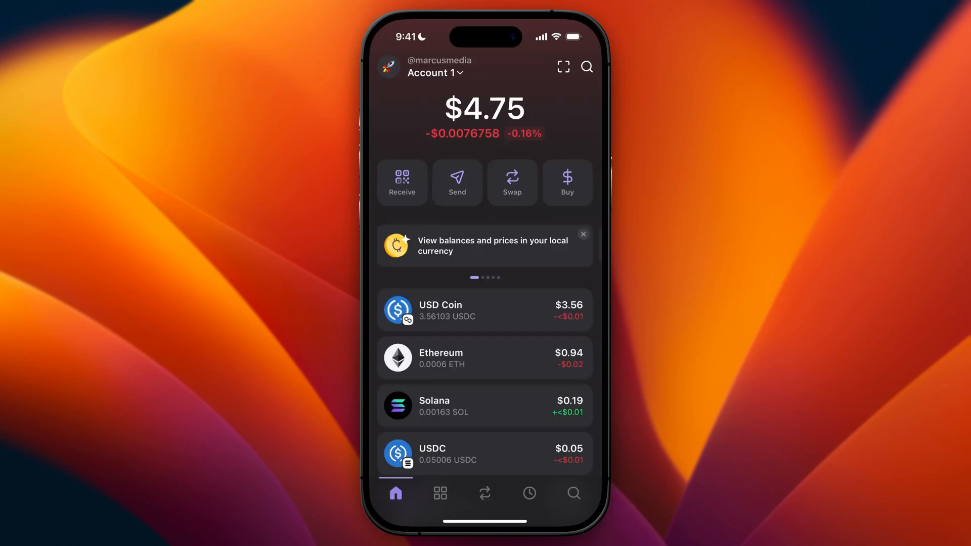
click(402, 182)
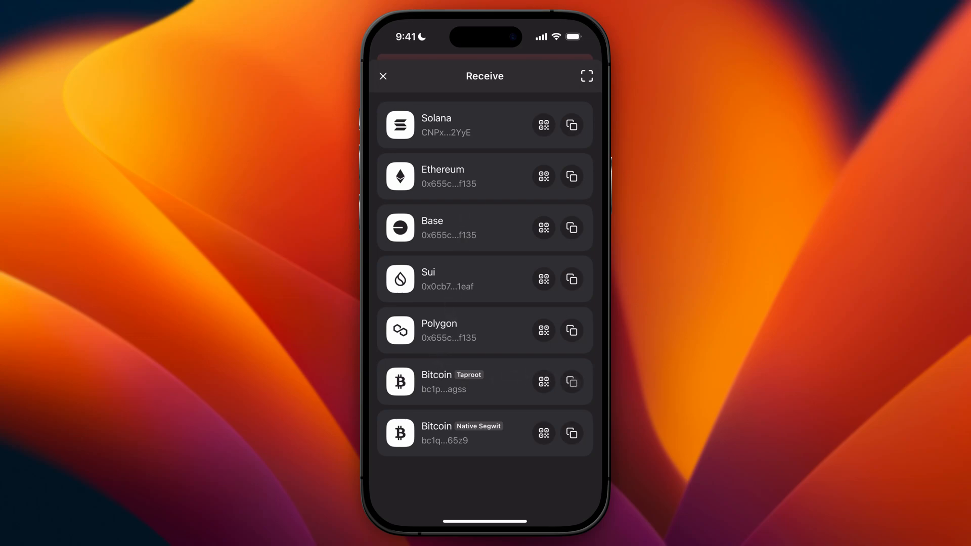
click(571, 381)
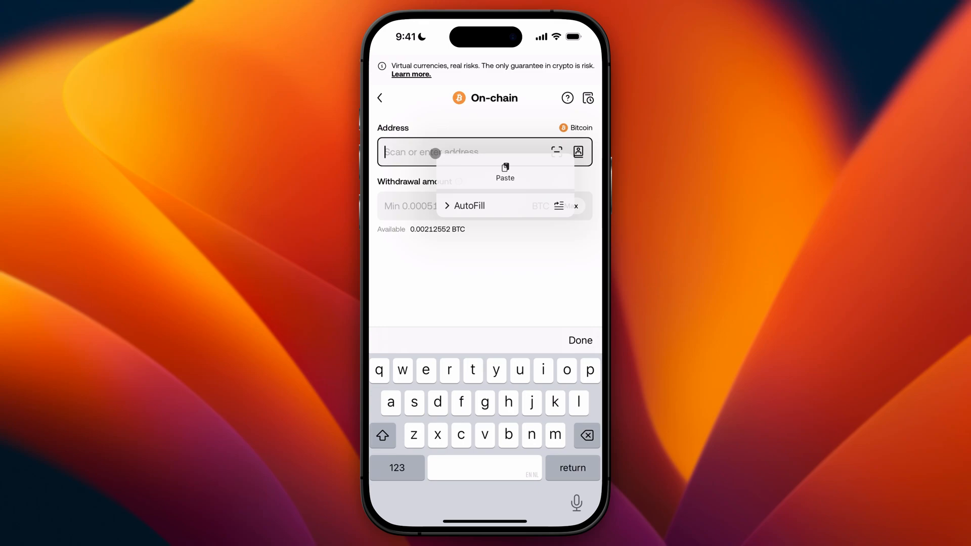
Paste the Phantom Taproot address into the OKX withdrawal Address field.
click(505, 173)
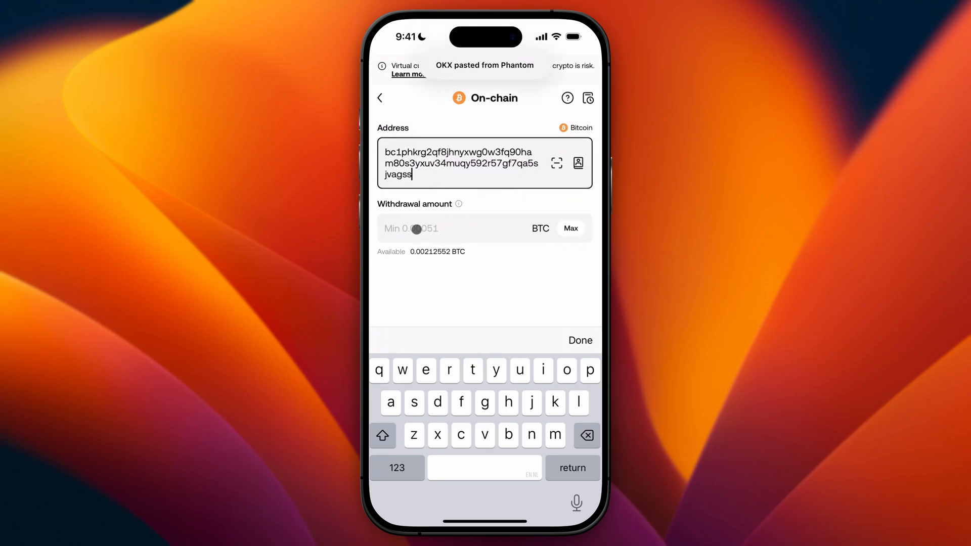
click(452, 228)
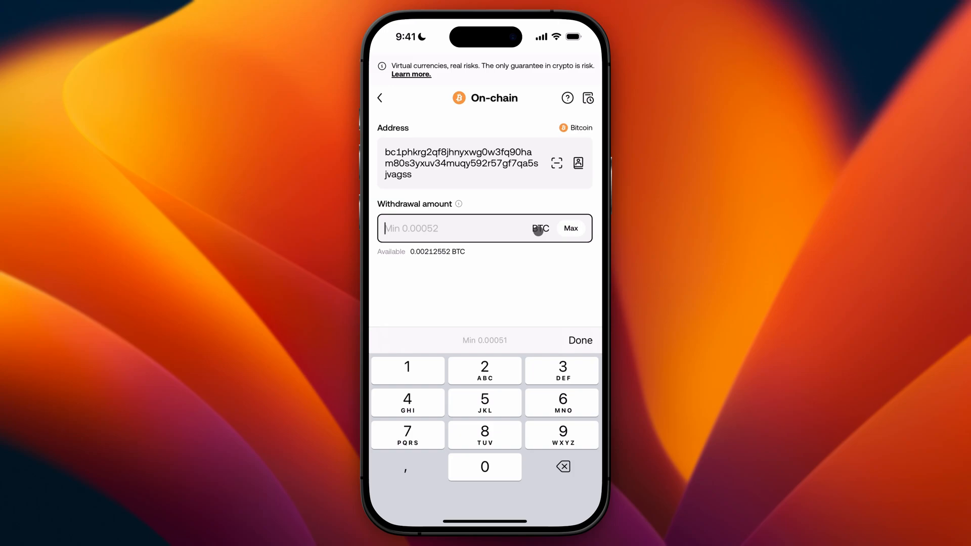
Enter 0.00052 BTC as the amount, leaving a 0.00002 BTC fee and 0.0005 received.
click(571, 228)
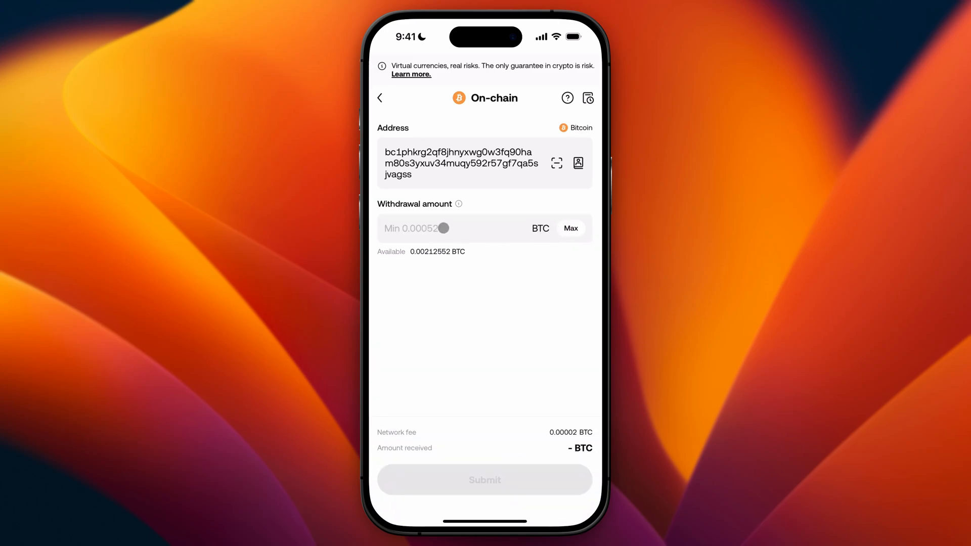
click(446, 228)
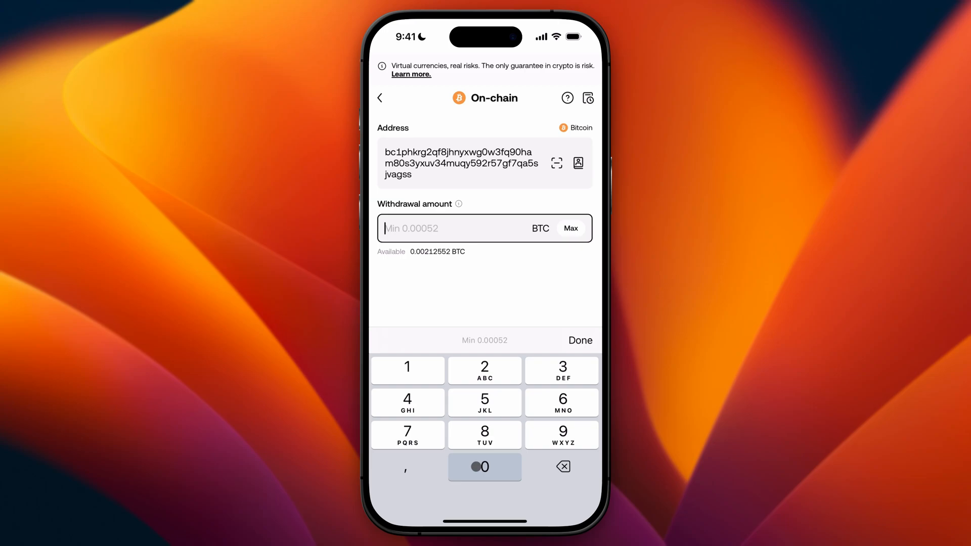
click(579, 339)
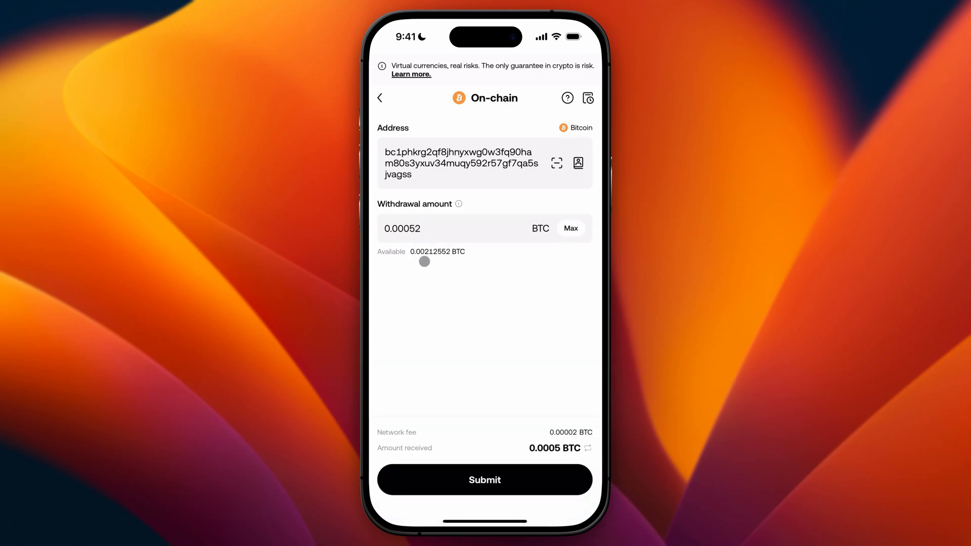
mouse_move(413, 452)
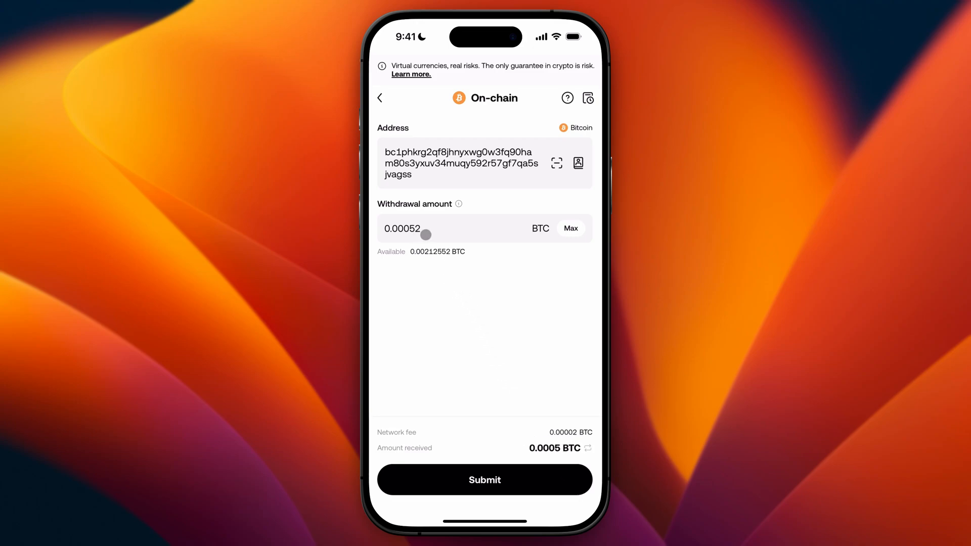
mouse_move(489, 463)
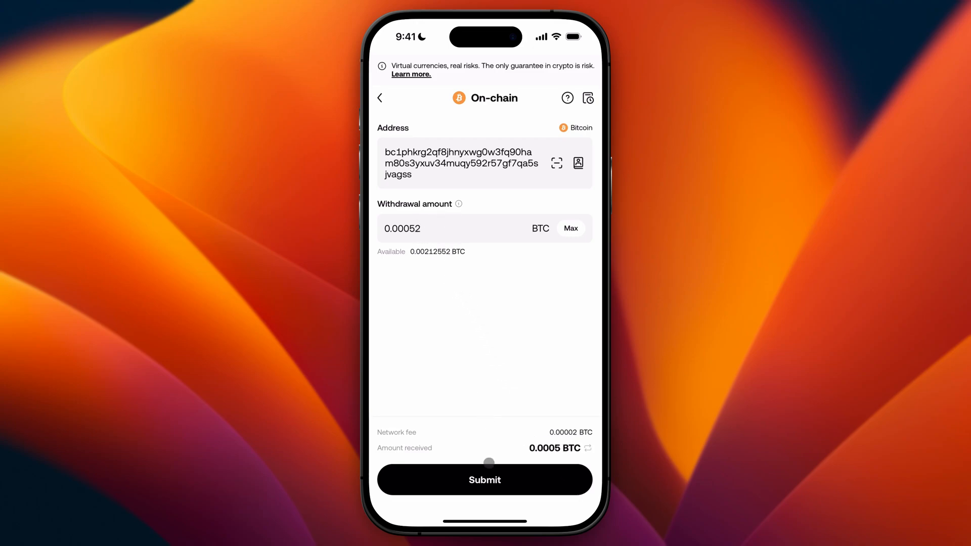